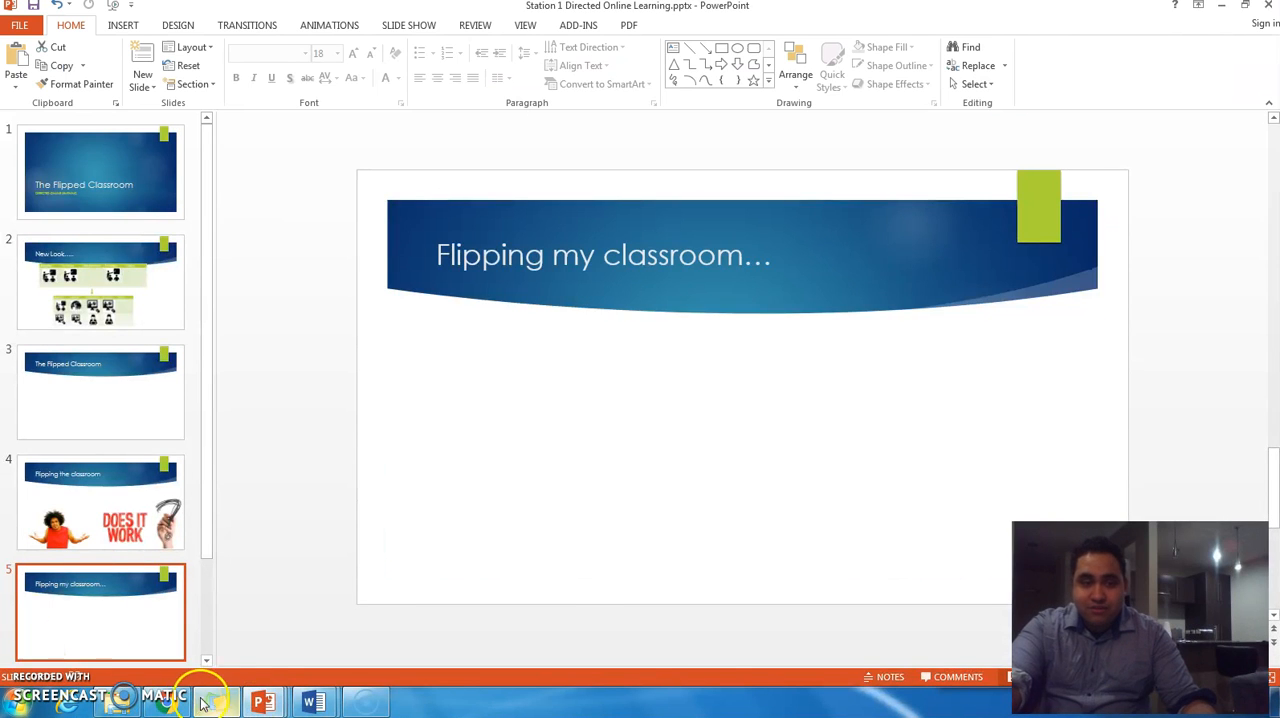
Switch from the slide deck to the Chrome window showing the Moodle course
left_click(208, 702)
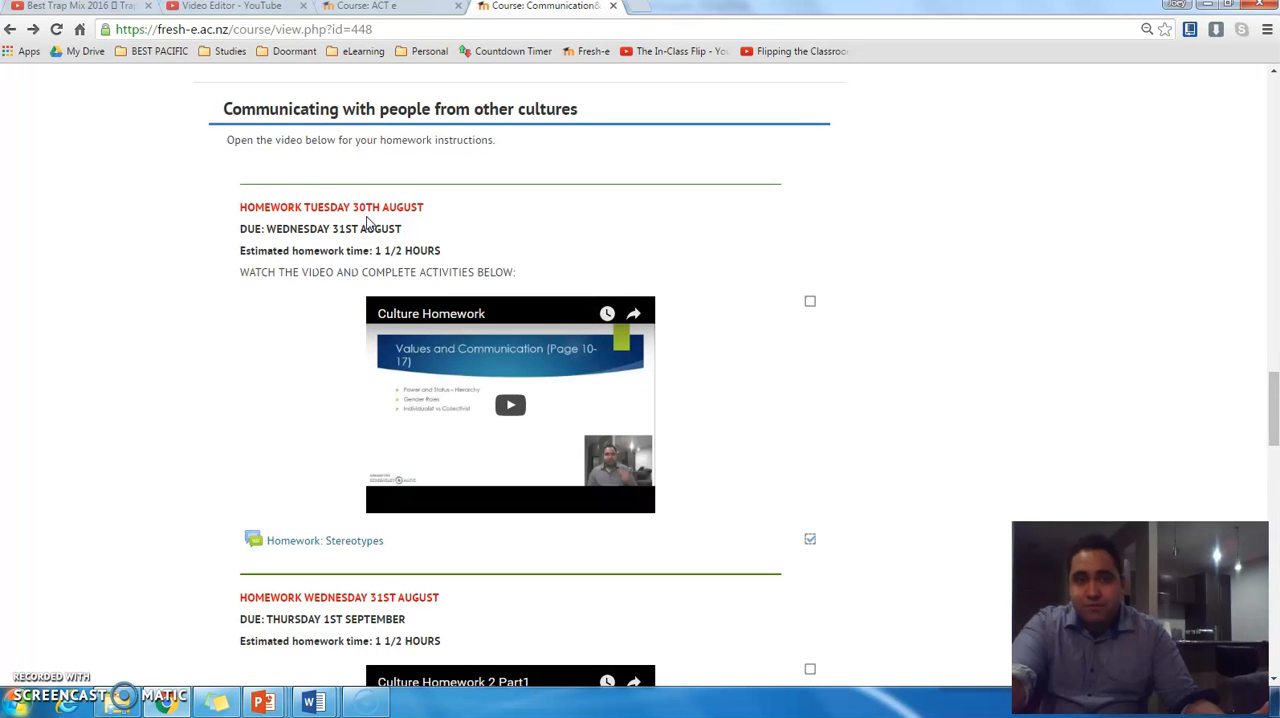
mouse_move(370, 186)
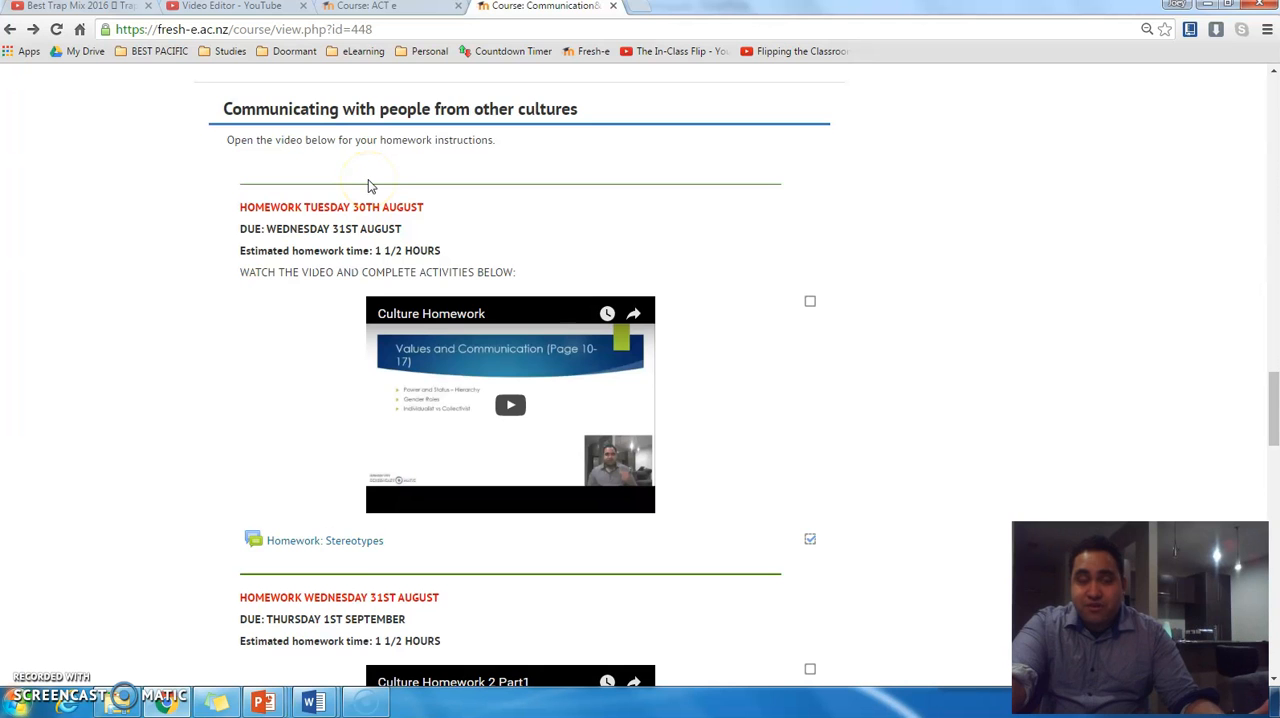
Move past the Culture Homework videos to the HOMEWORK ACTIVITY forum links
scroll("down", 3)
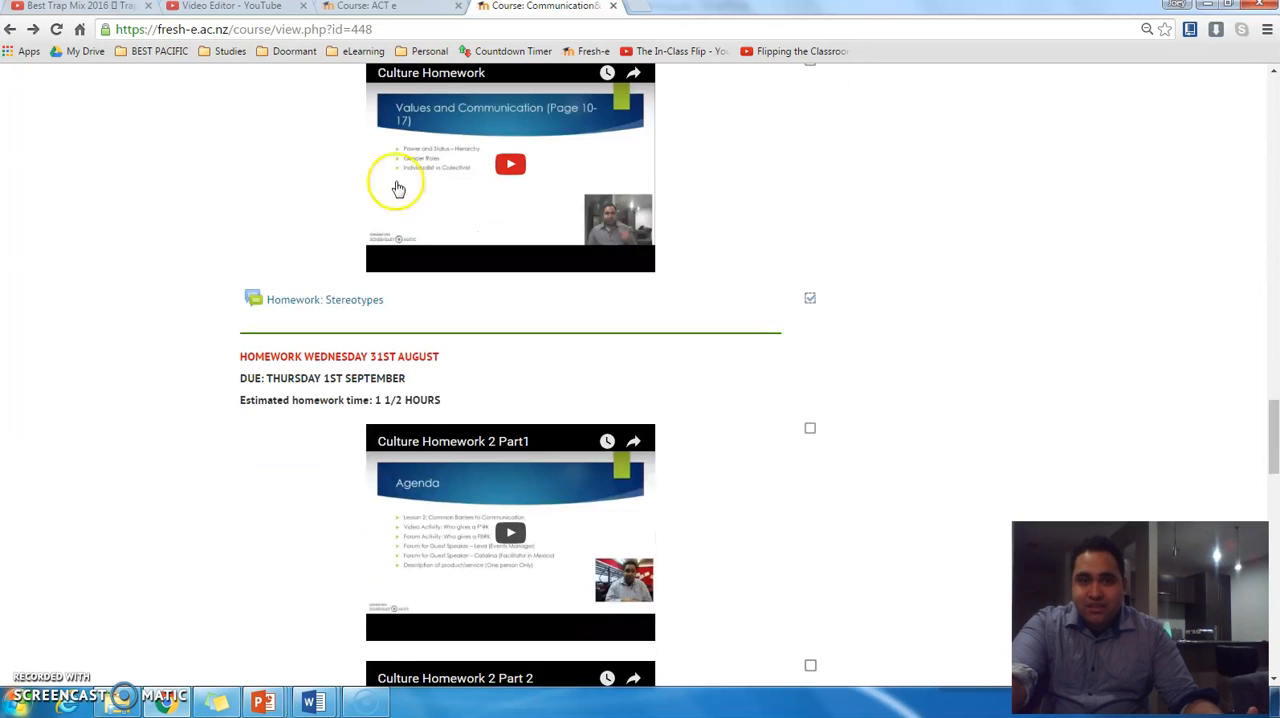
scroll("down", 3)
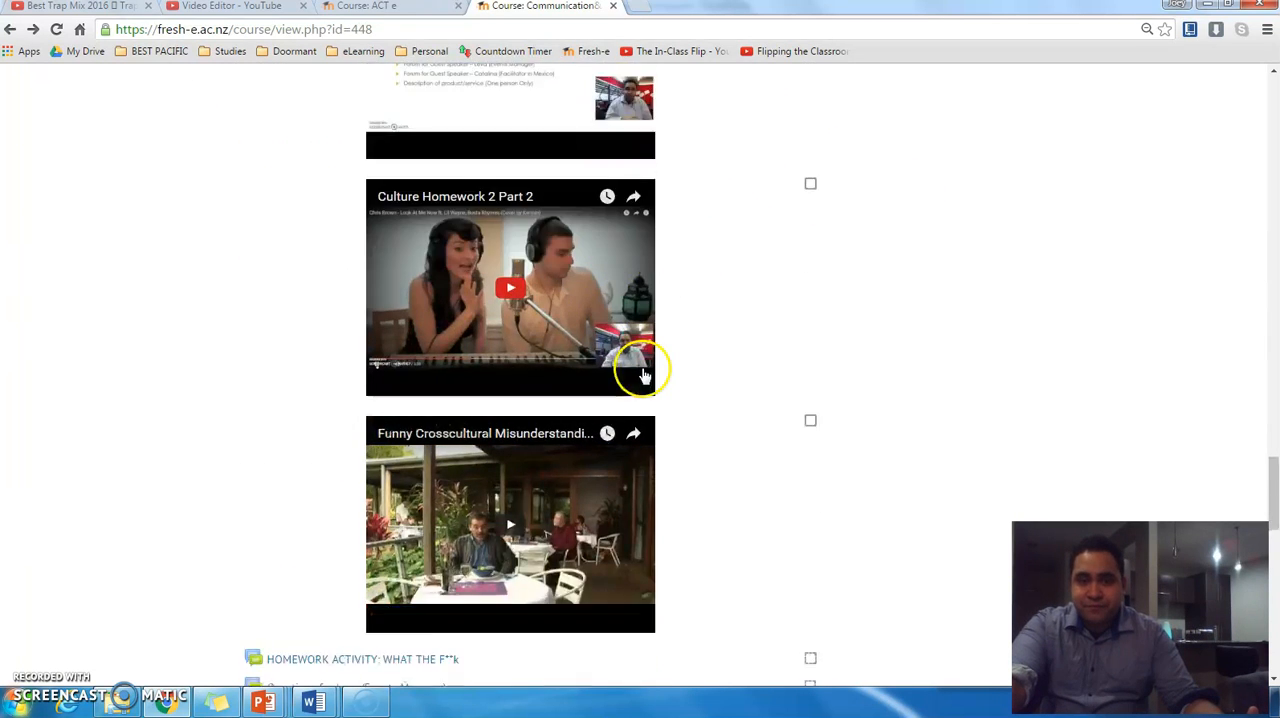
scroll("down", 3)
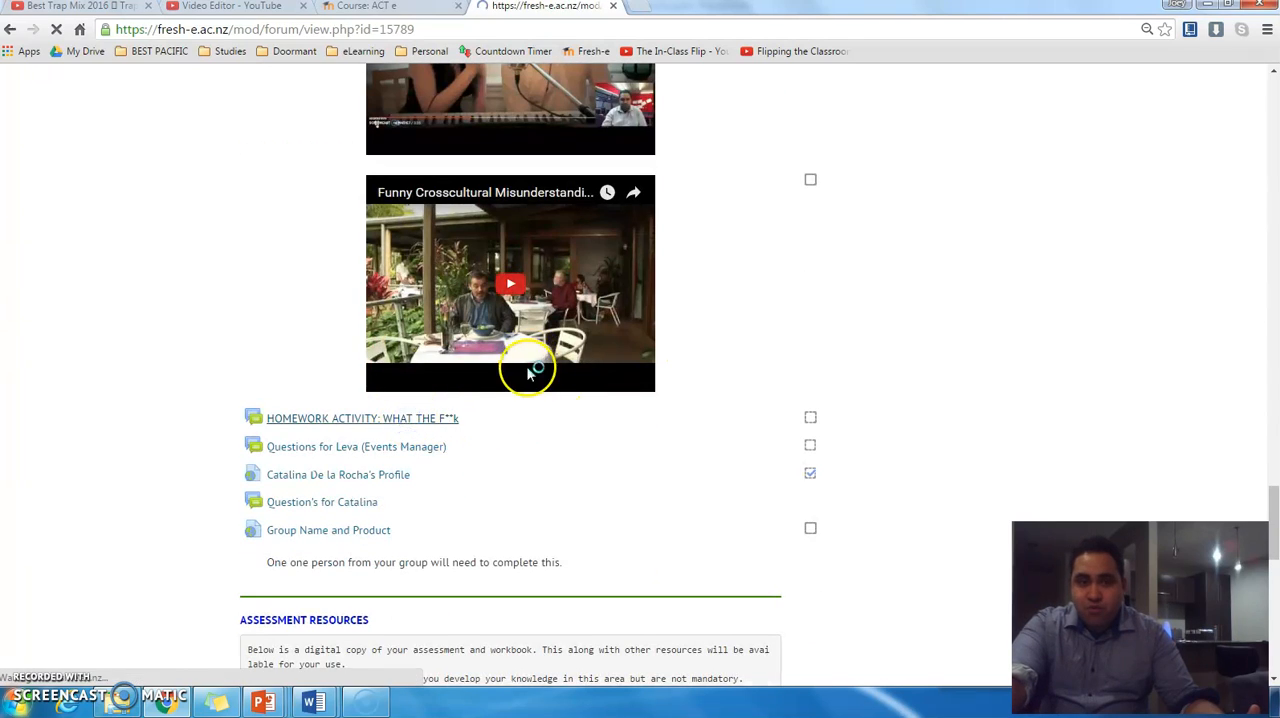
Read the HOMEWORK ACTIVITY forum's student replies about what went wrong
left_click(364, 418)
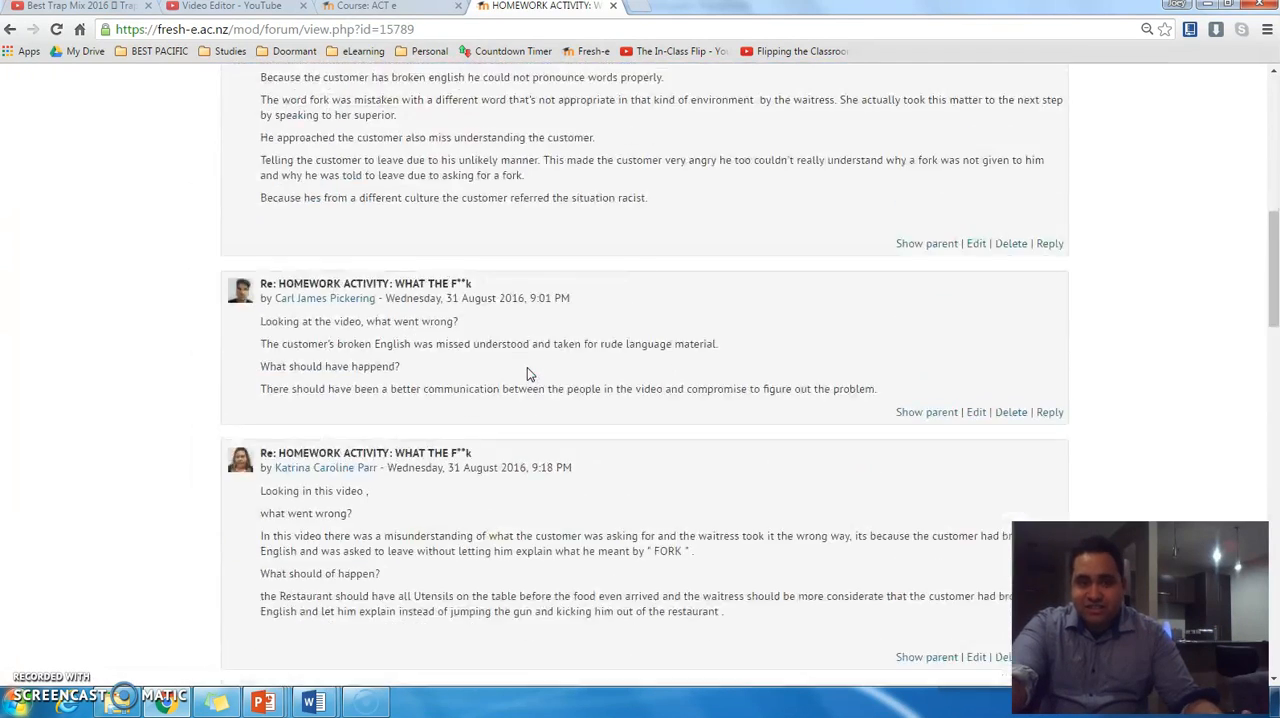
scroll("down", 3)
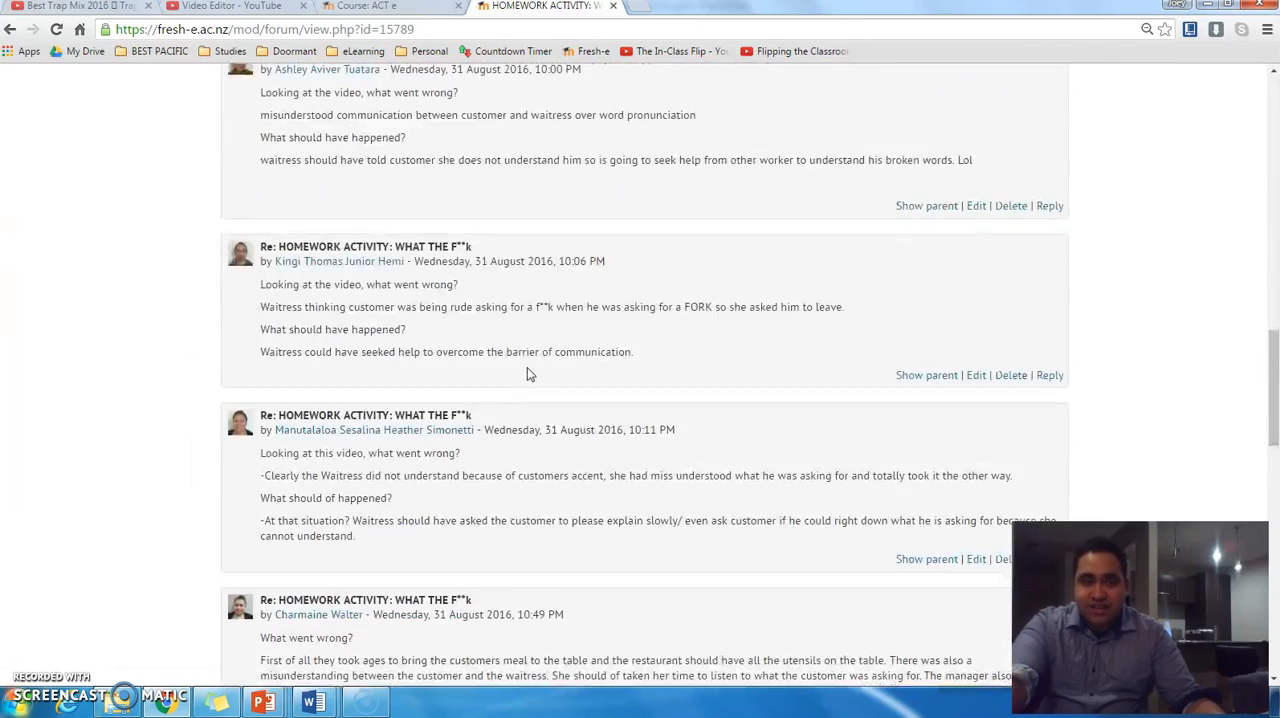
scroll("down", 3)
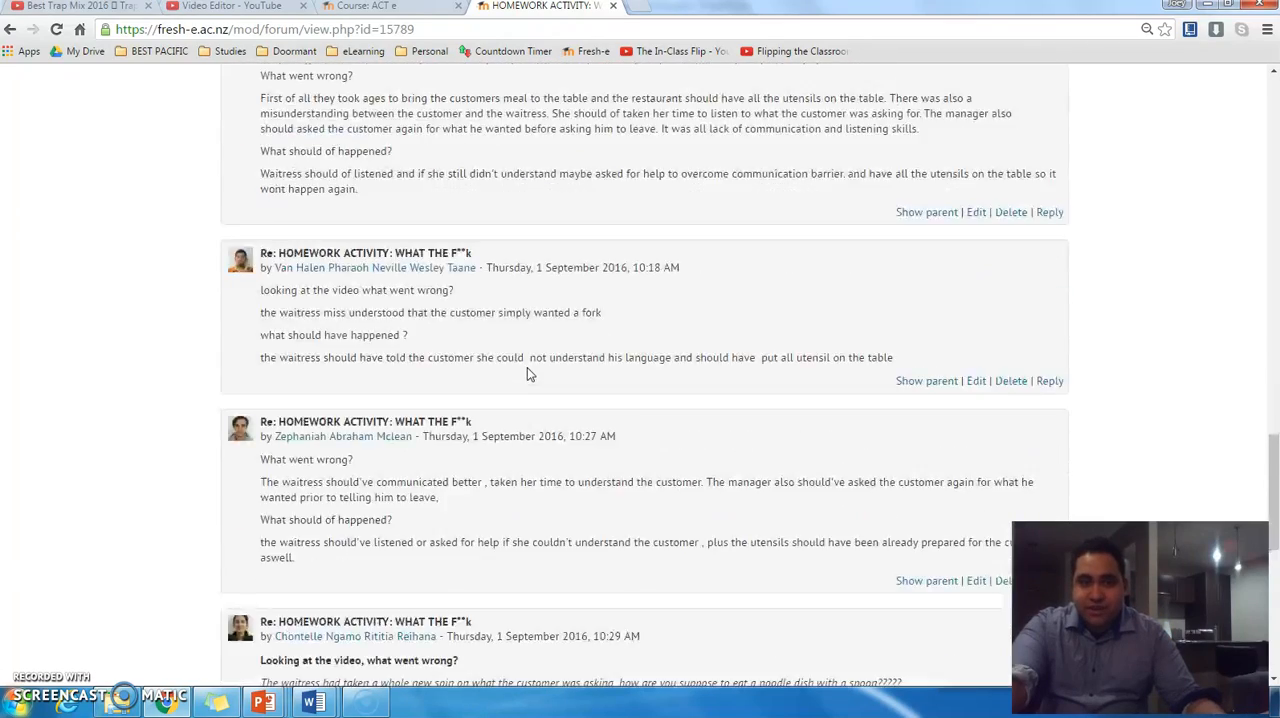
scroll("down", 3)
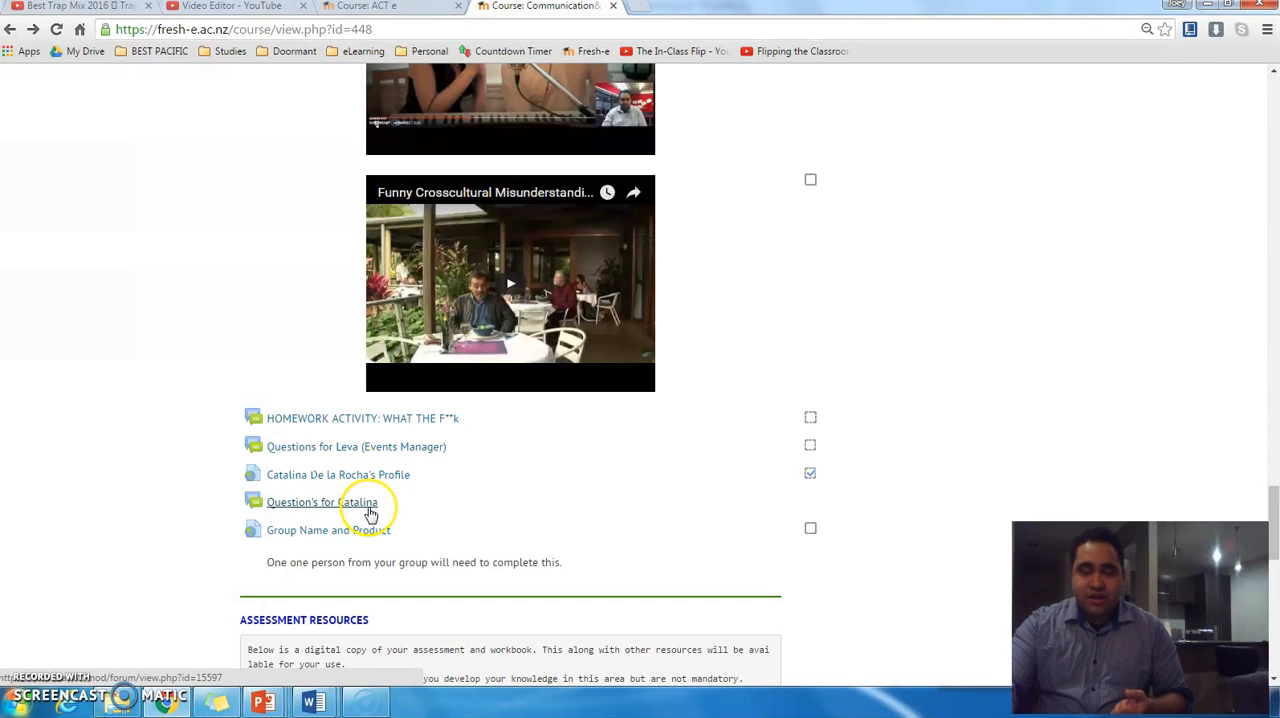
mouse_move(368, 512)
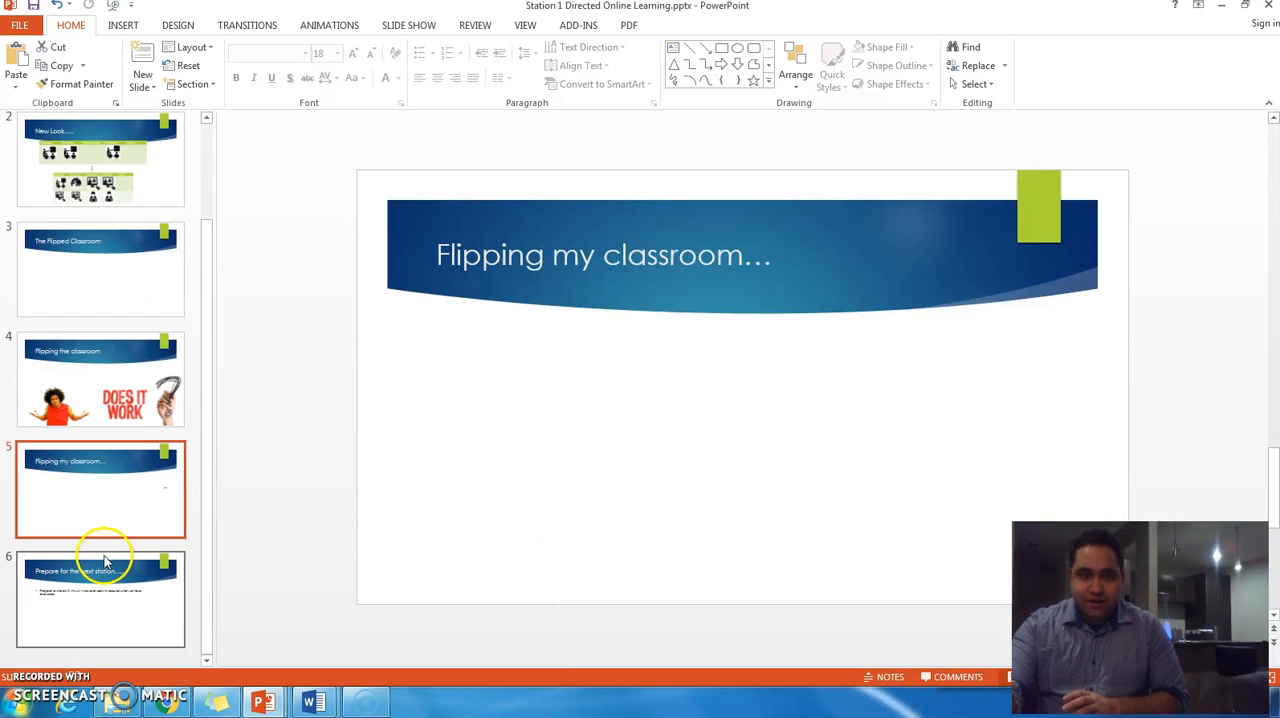
Show slide 6, 'Prepare for the next station', from the Slides pane
left_click(100, 598)
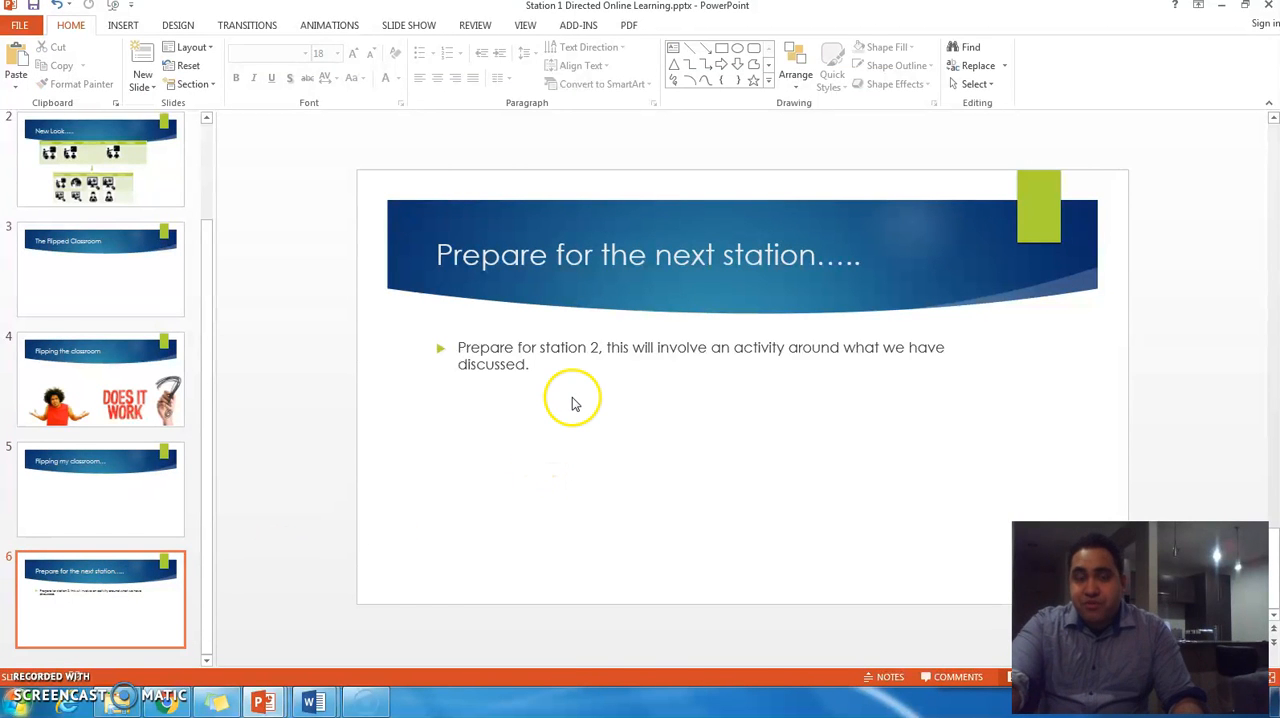